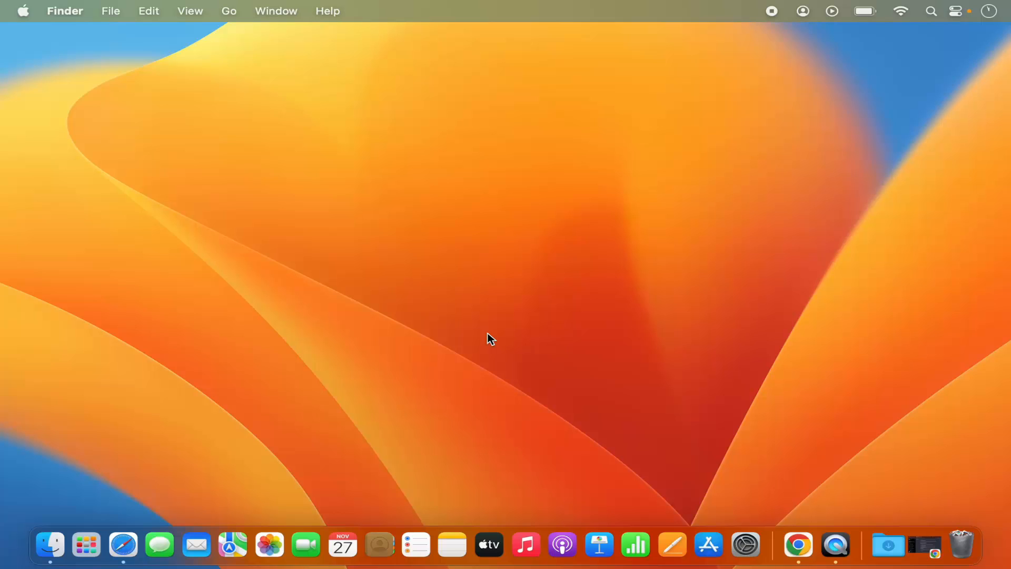
pyautogui.moveTo(713, 68)
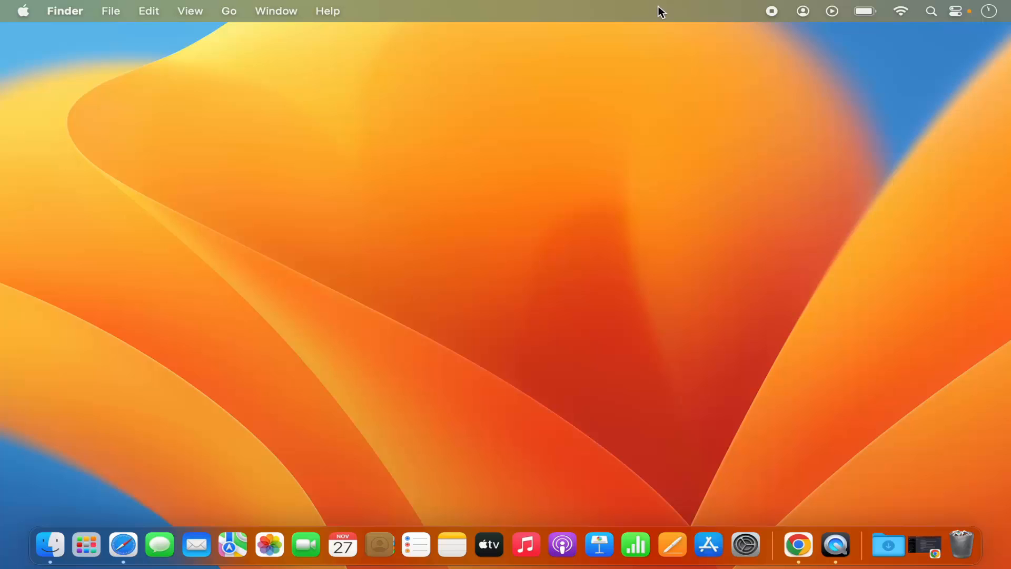
pyautogui.moveTo(720, 21)
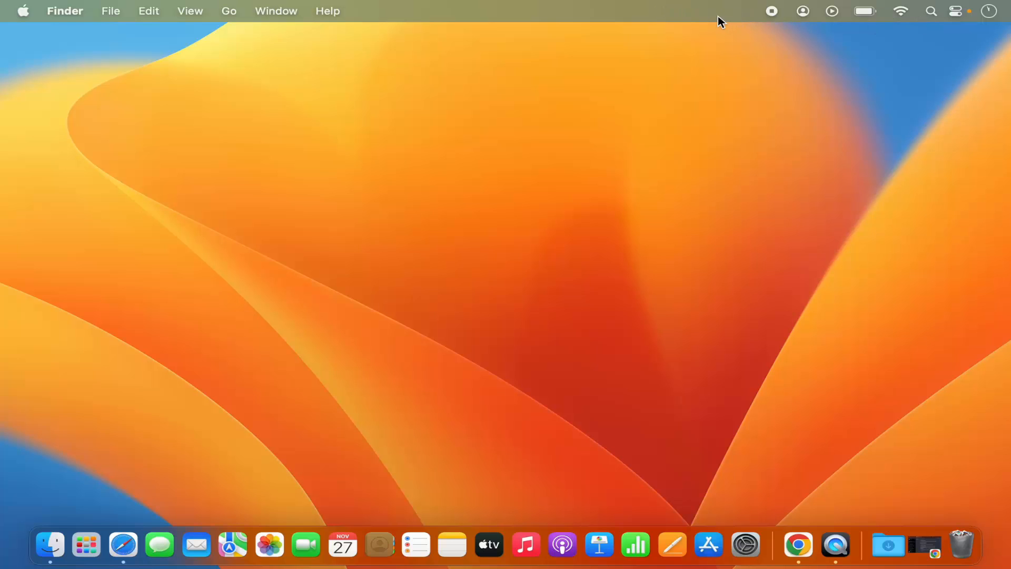
pyautogui.moveTo(756, 21)
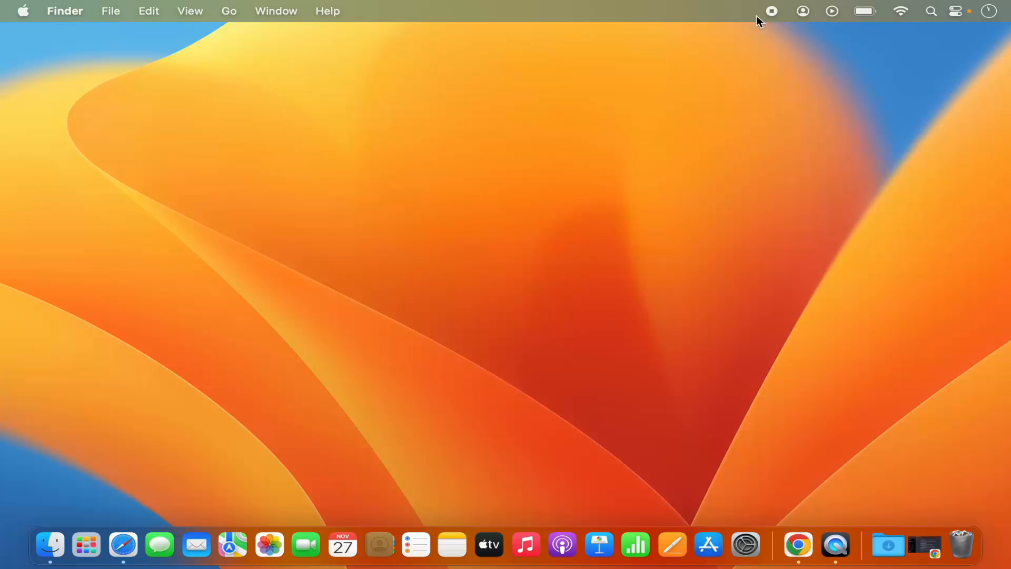
pyautogui.moveTo(724, 24)
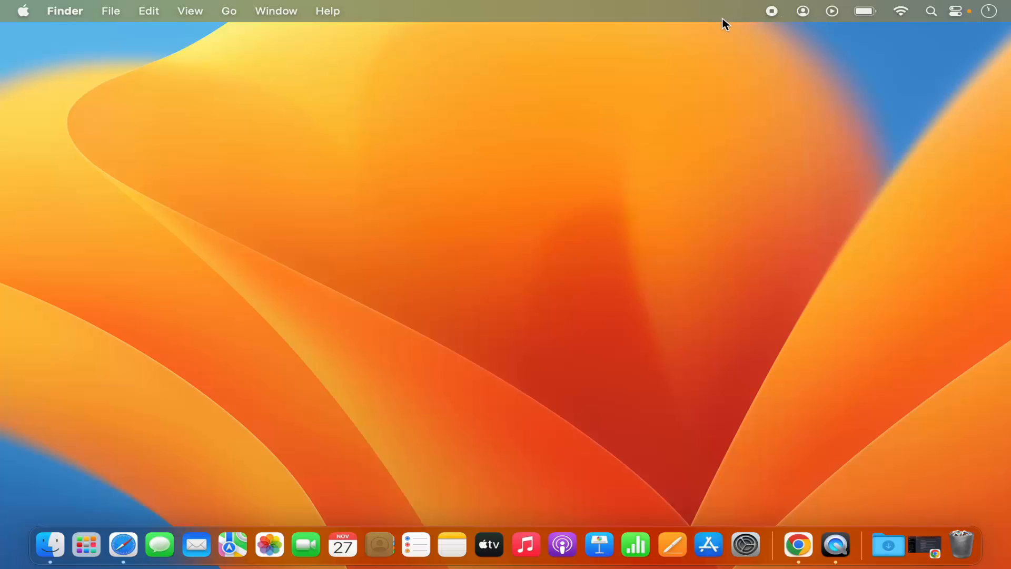
pyautogui.moveTo(62, 47)
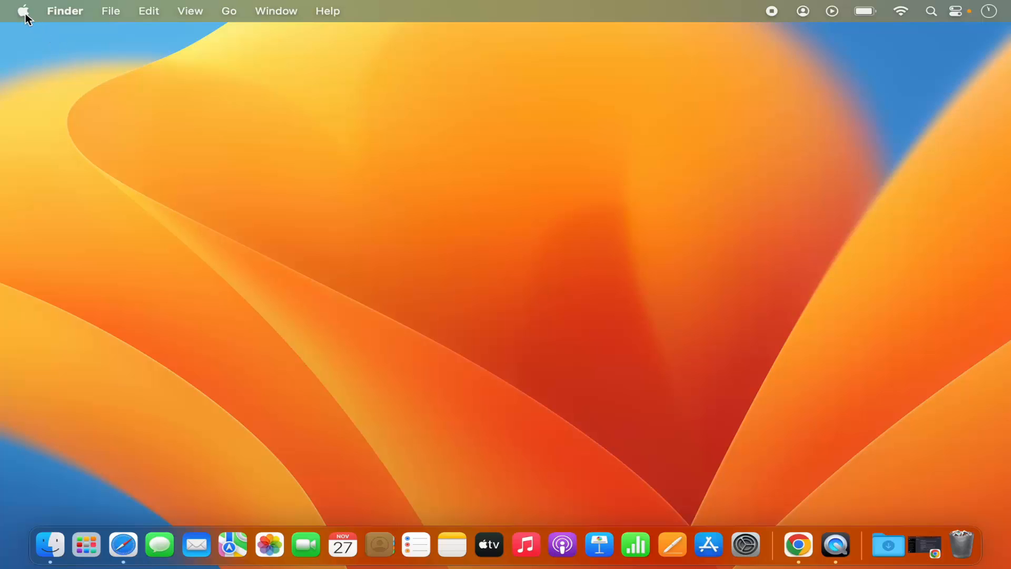
# Step: Launch System Settings from the Apple menu, landing on the Appearance page
pyautogui.click(23, 11)
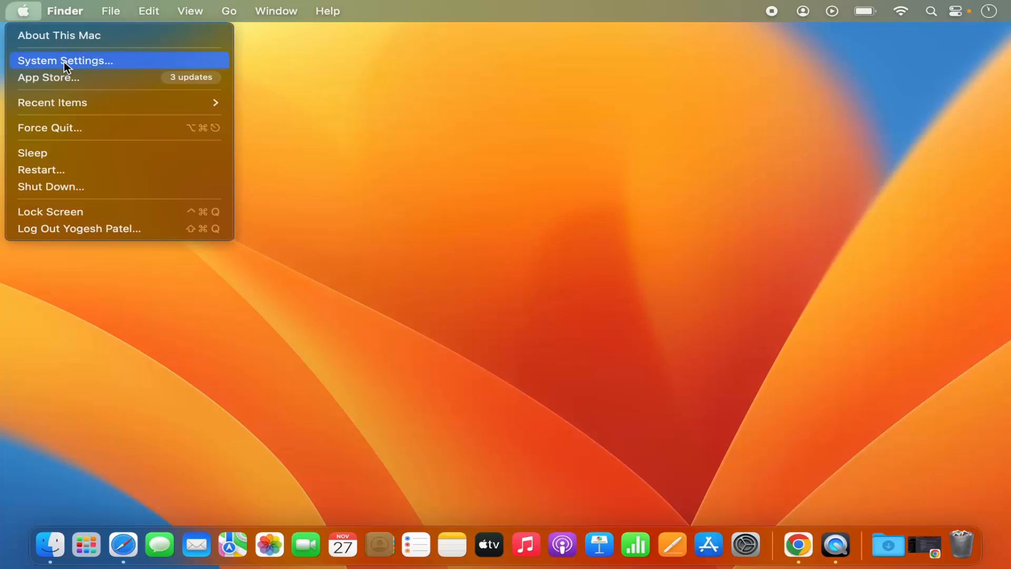
pyautogui.click(64, 60)
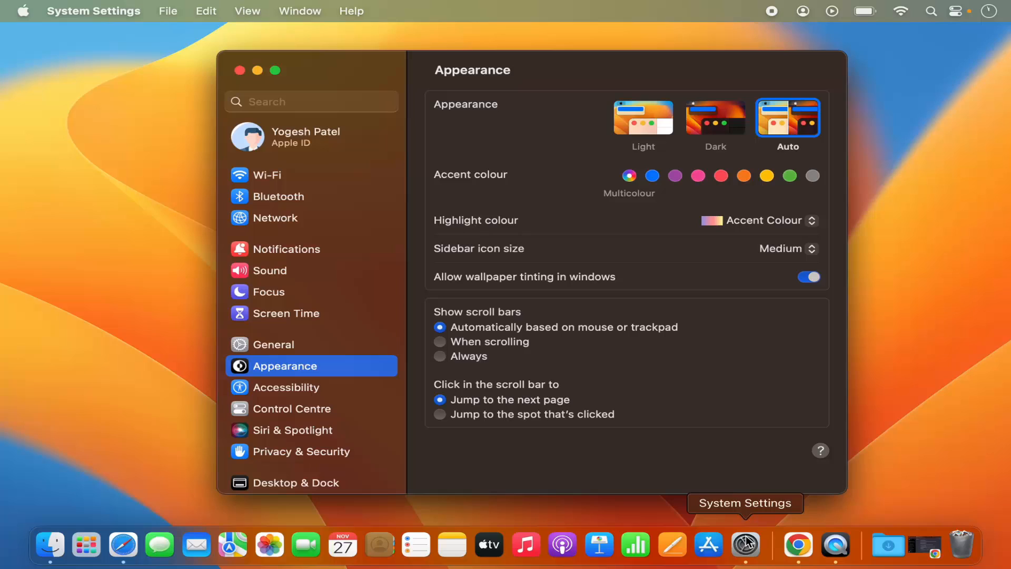
pyautogui.moveTo(434, 239)
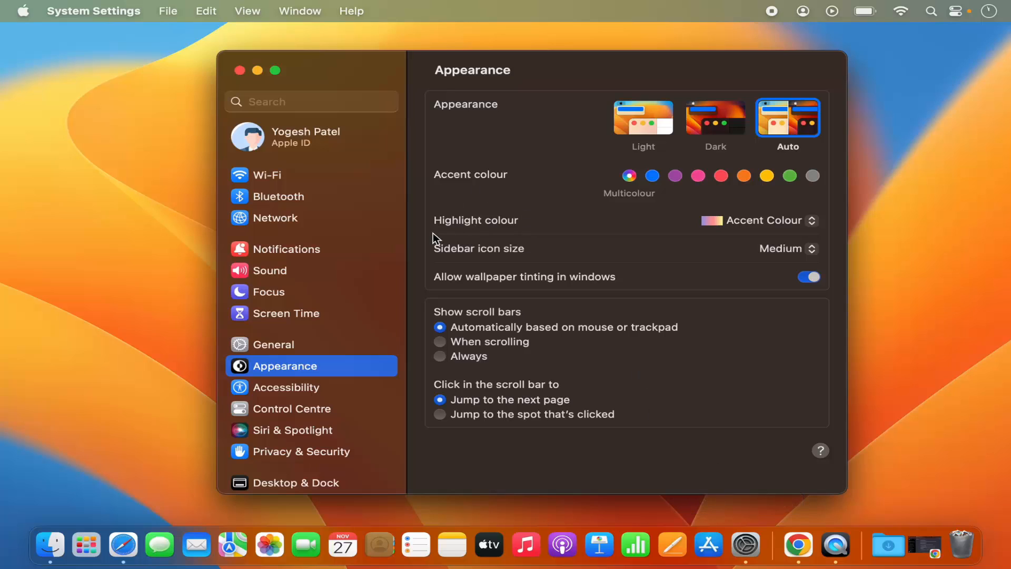
pyautogui.moveTo(320, 287)
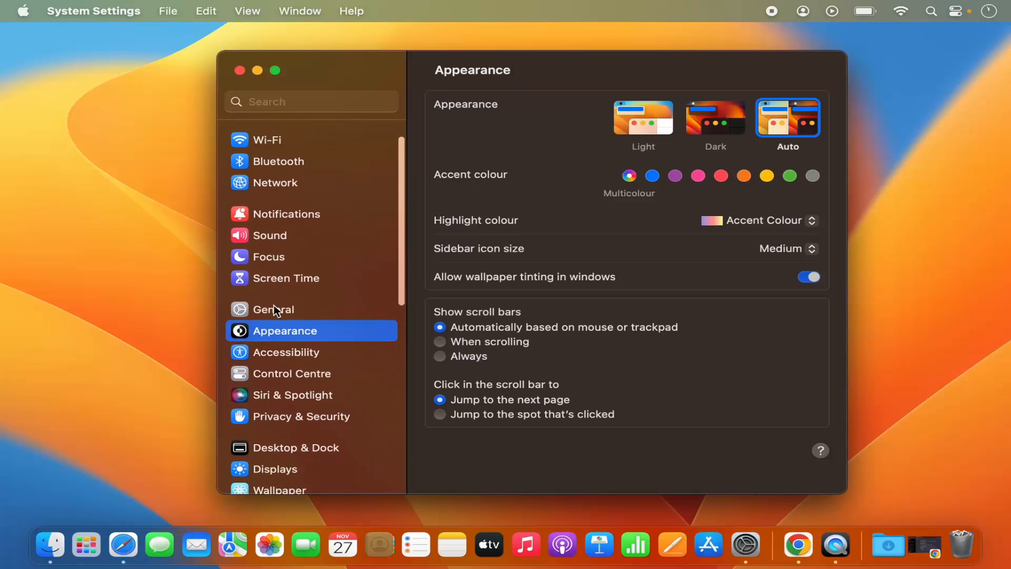
pyautogui.scroll(-3)
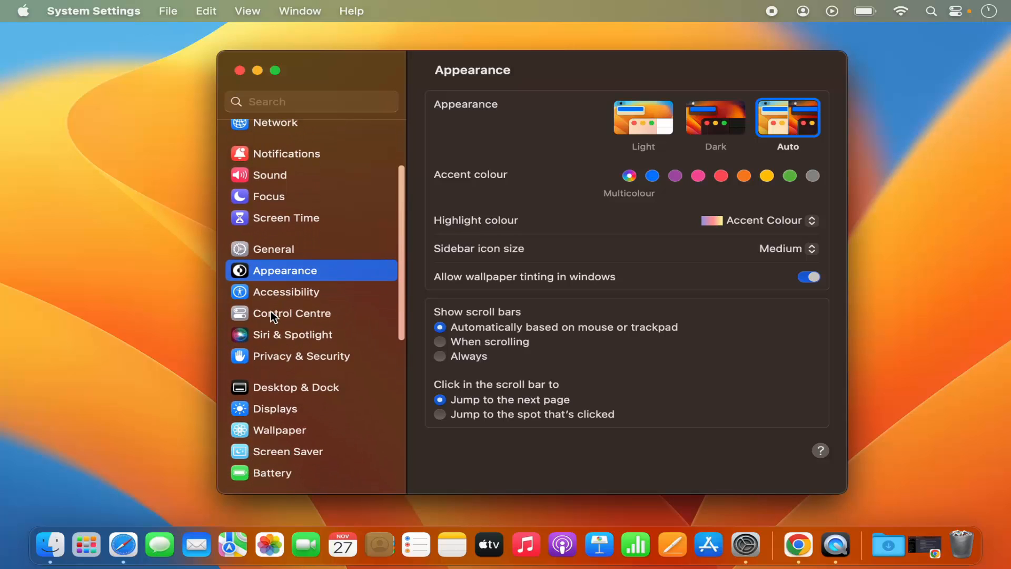
# Step: In Control Centre settings, set Wi-Fi to Don't Show in Menu Bar, then back to Show in Menu Bar
pyautogui.click(292, 313)
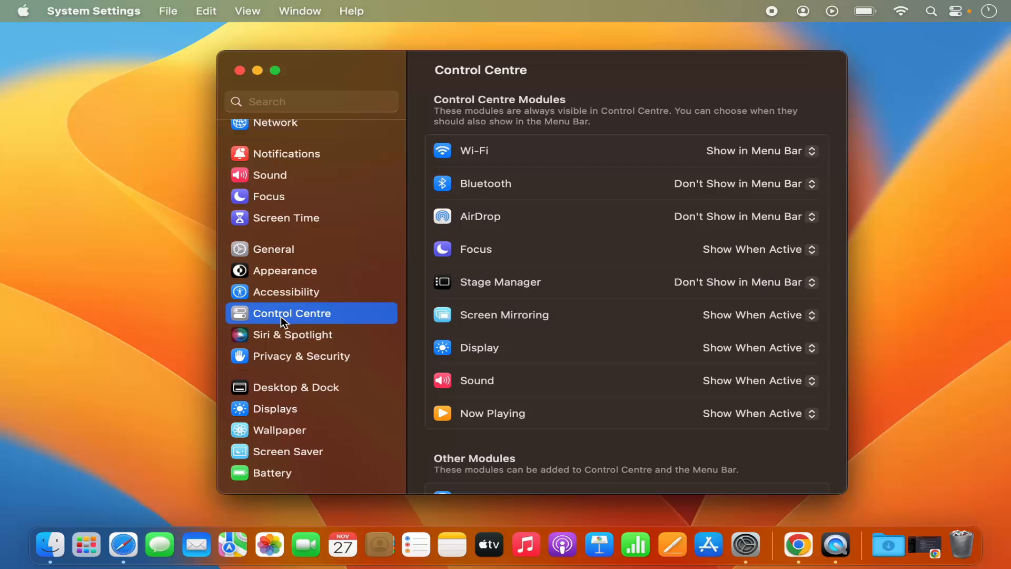
pyautogui.moveTo(536, 182)
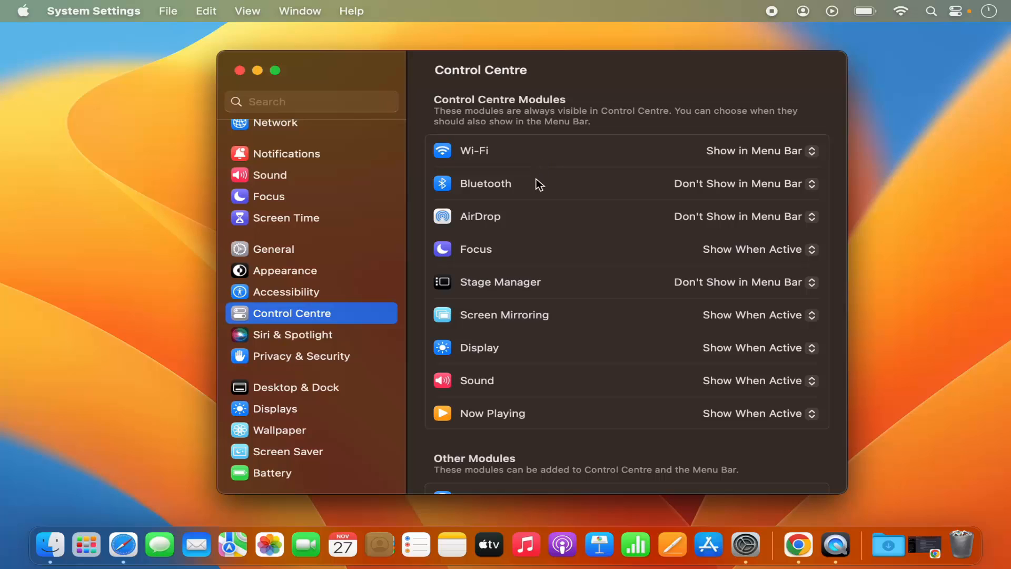
pyautogui.moveTo(530, 219)
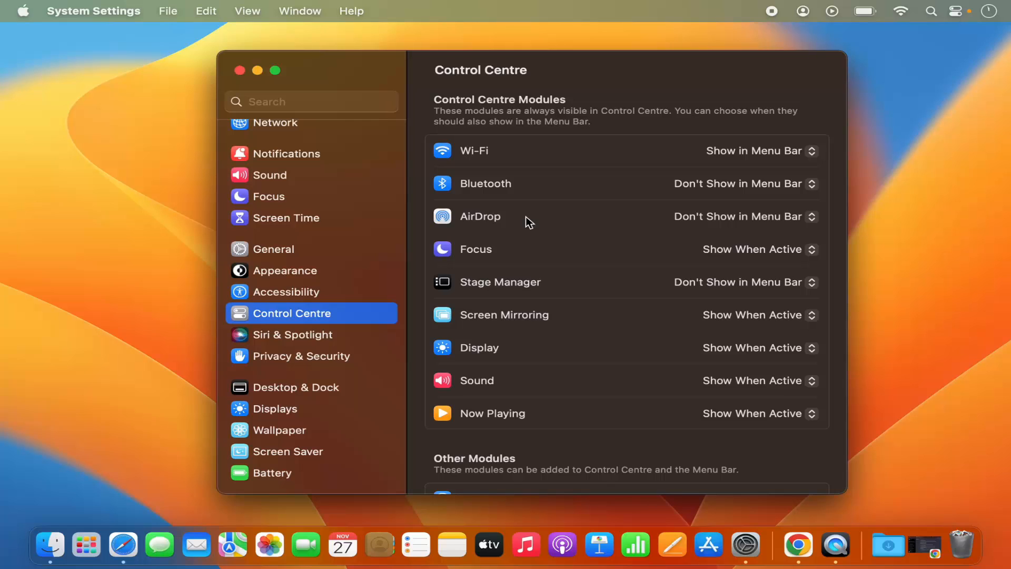
pyautogui.moveTo(514, 167)
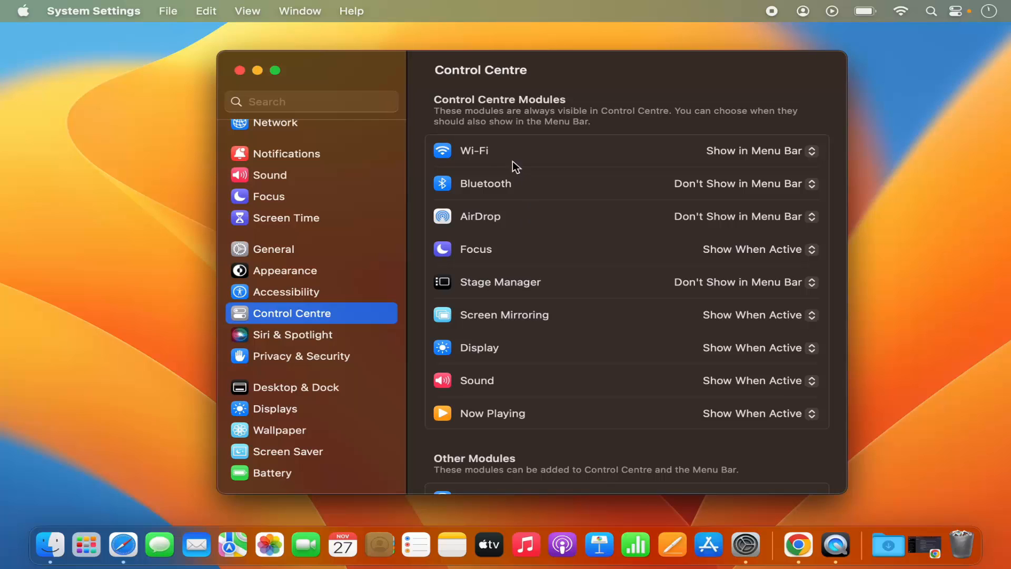
pyautogui.moveTo(474, 160)
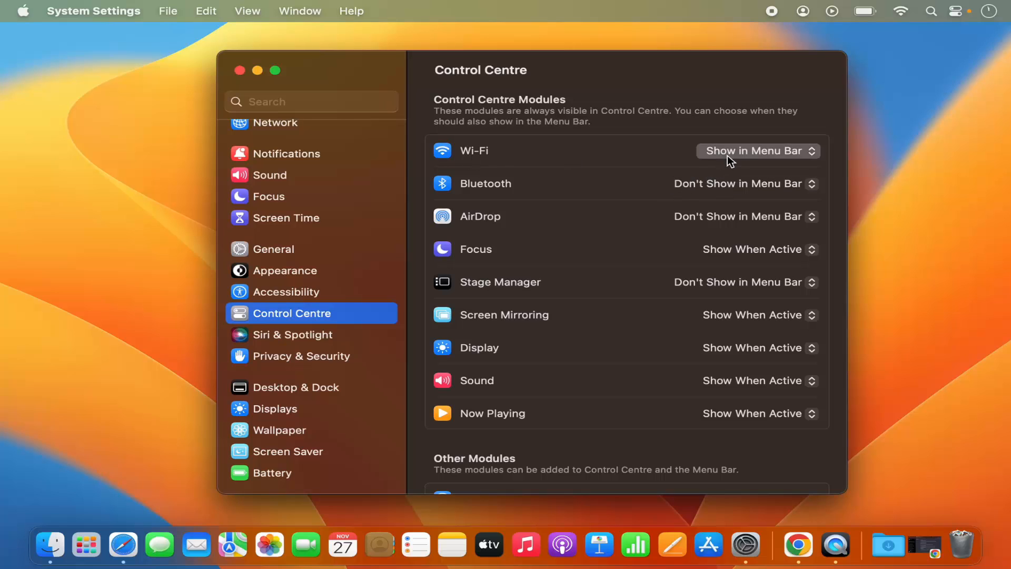
pyautogui.click(757, 150)
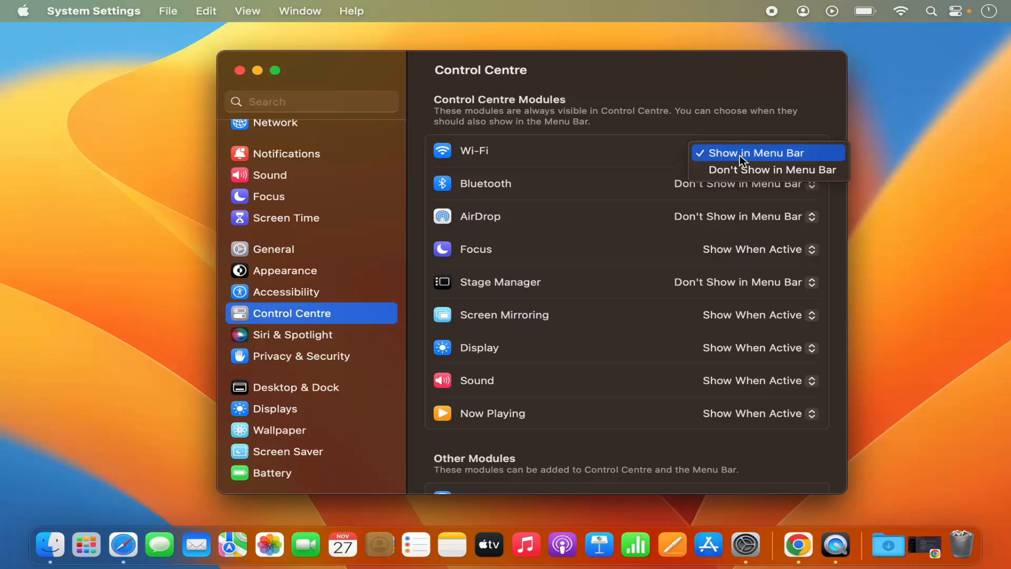
pyautogui.moveTo(742, 169)
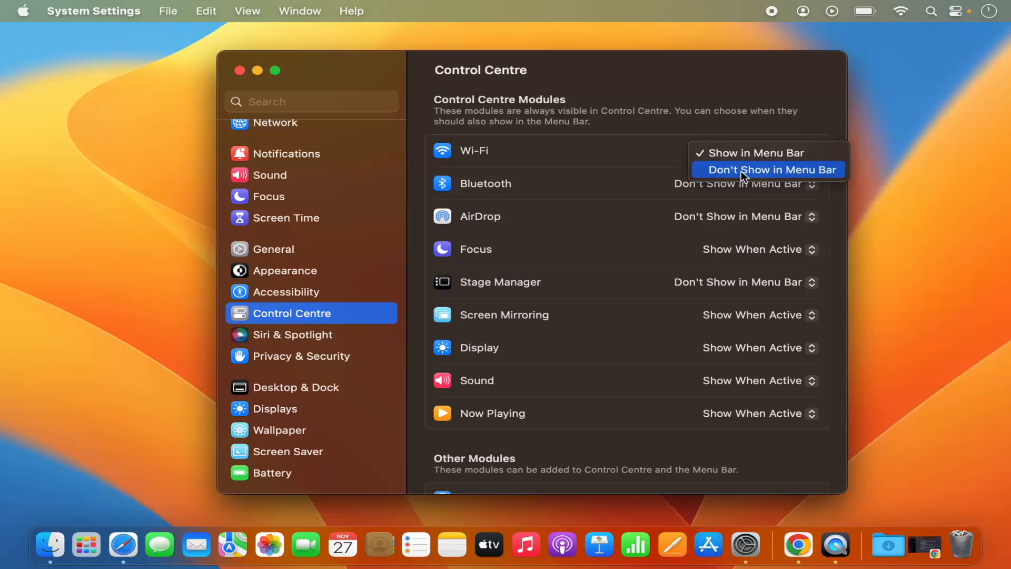
pyautogui.click(768, 168)
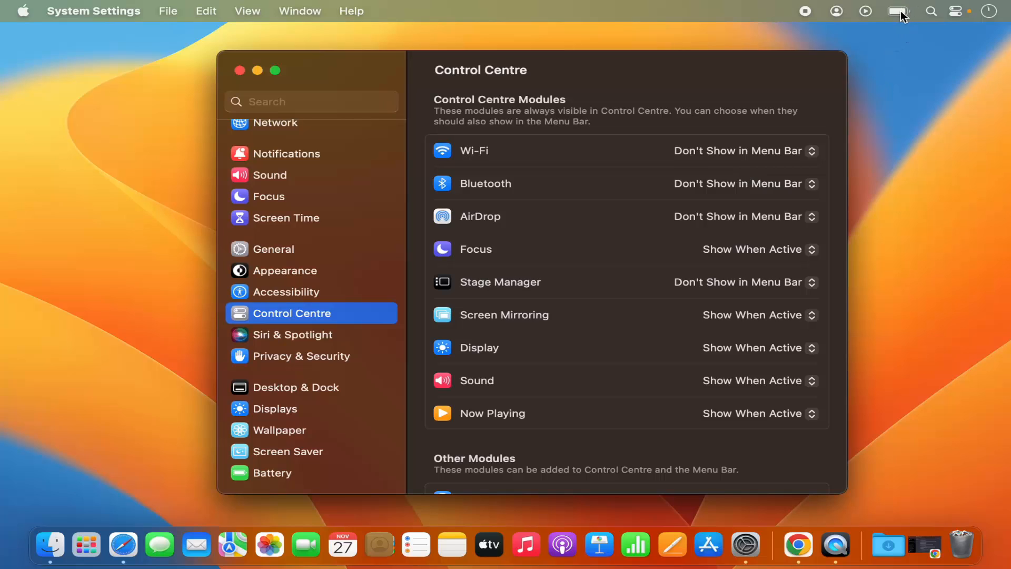
pyautogui.moveTo(744, 143)
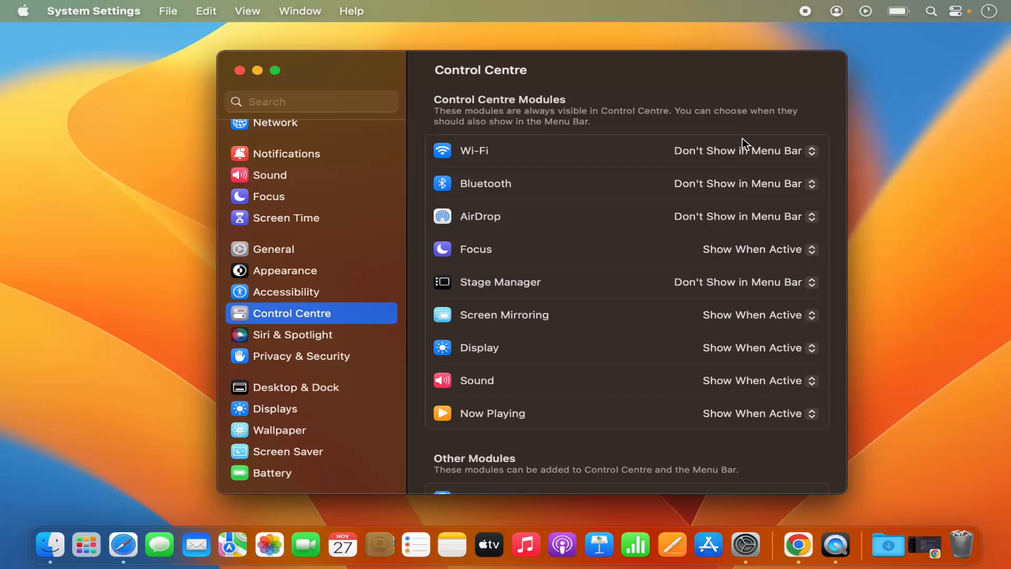
pyautogui.click(742, 150)
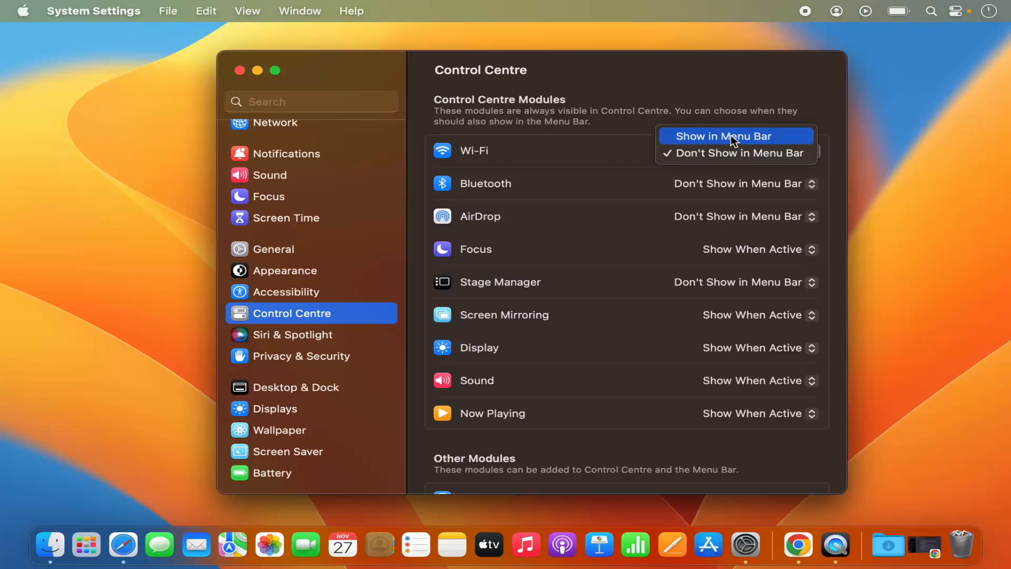
pyautogui.click(722, 136)
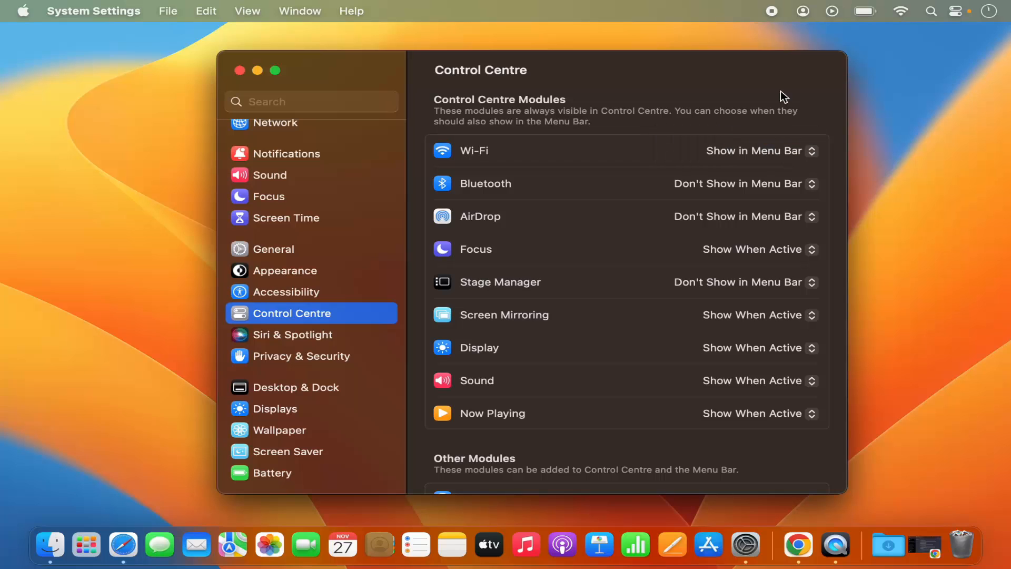
pyautogui.moveTo(901, 12)
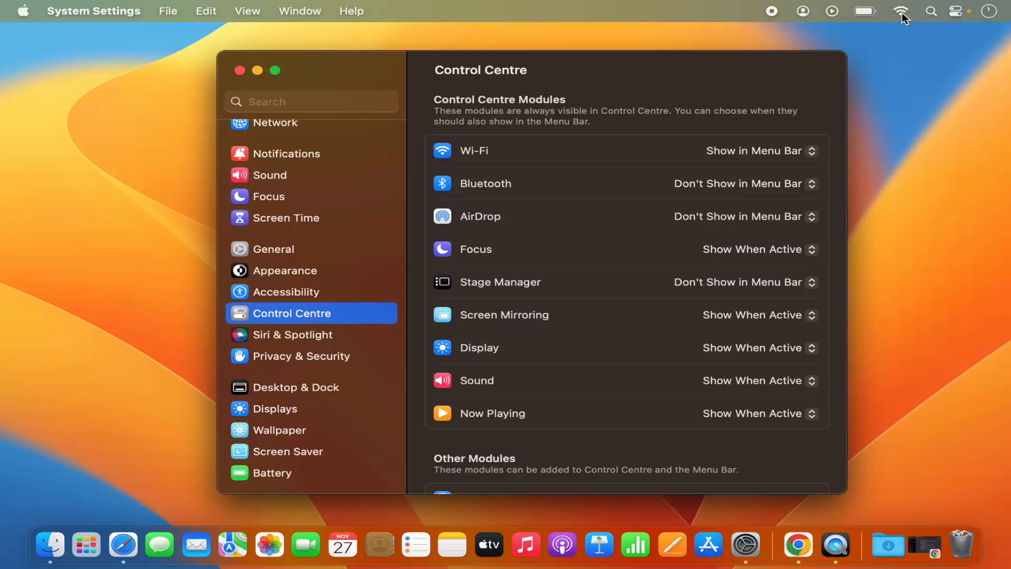
# Step: Set Bluetooth to Show in Menu Bar alongside Wi-Fi
pyautogui.click(901, 10)
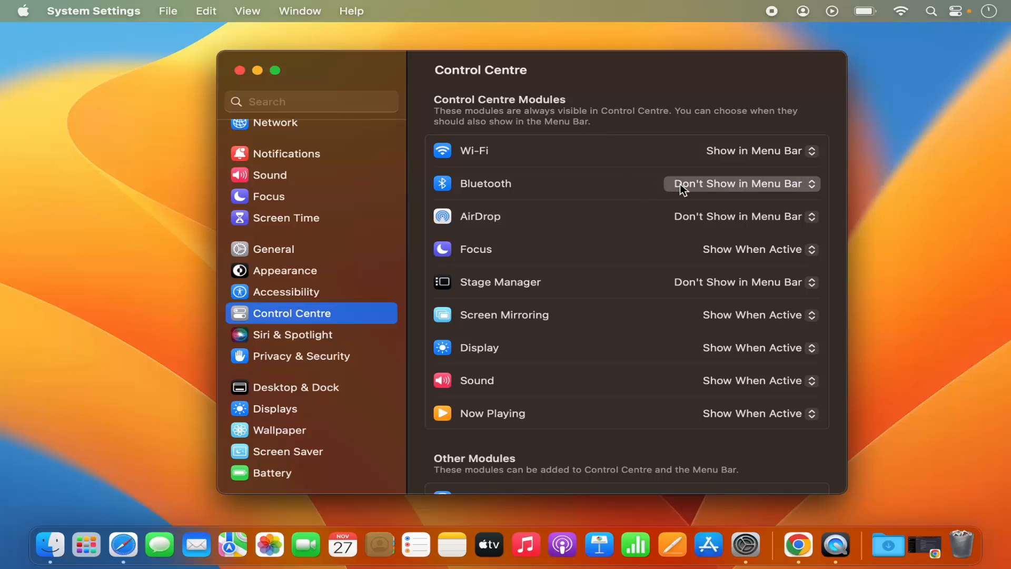
pyautogui.click(741, 183)
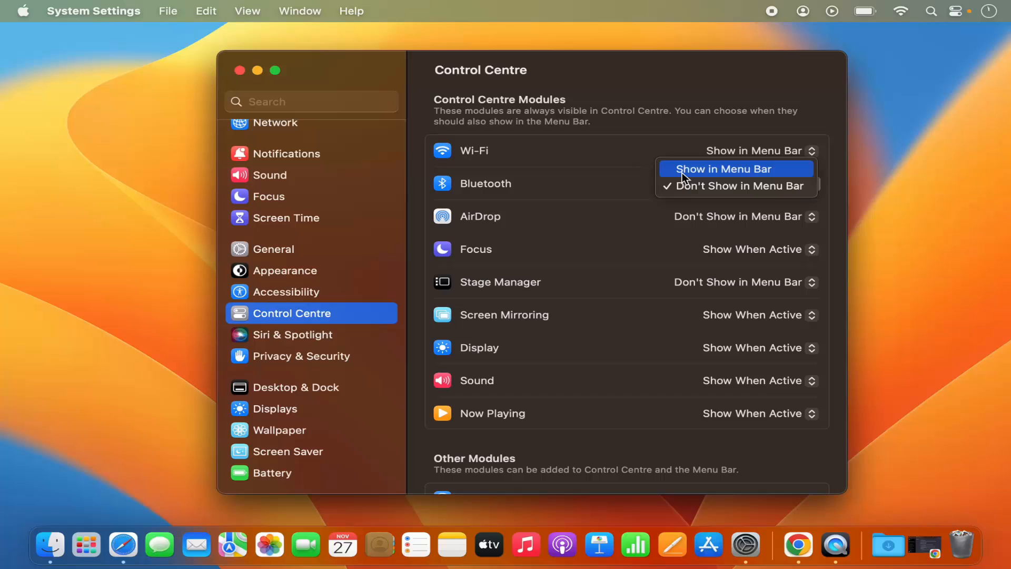
pyautogui.click(723, 168)
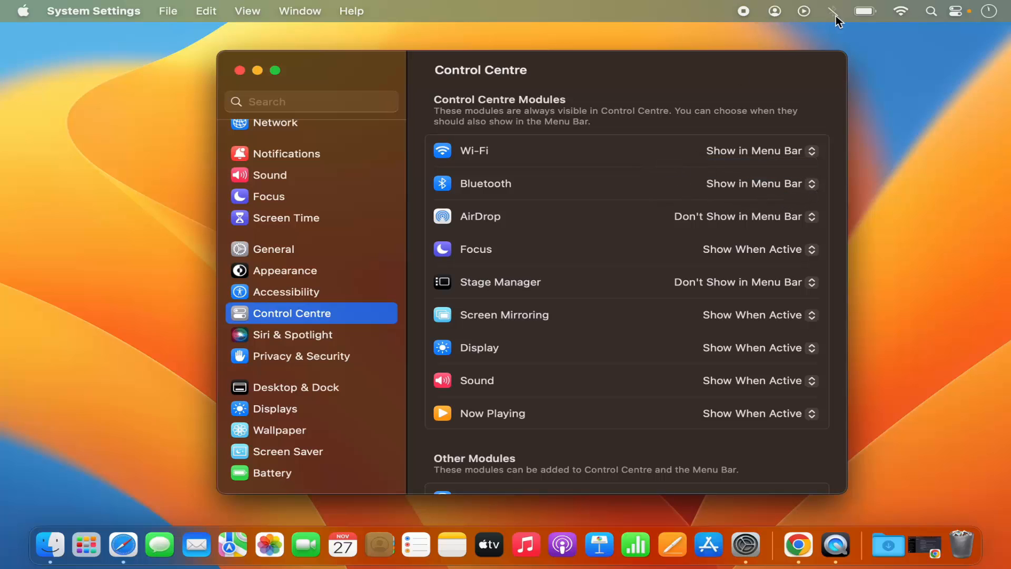
# Step: Turn Bluetooth on from its menu bar icon, visit Bluetooth settings, then return to the Control Centre module list
pyautogui.click(832, 11)
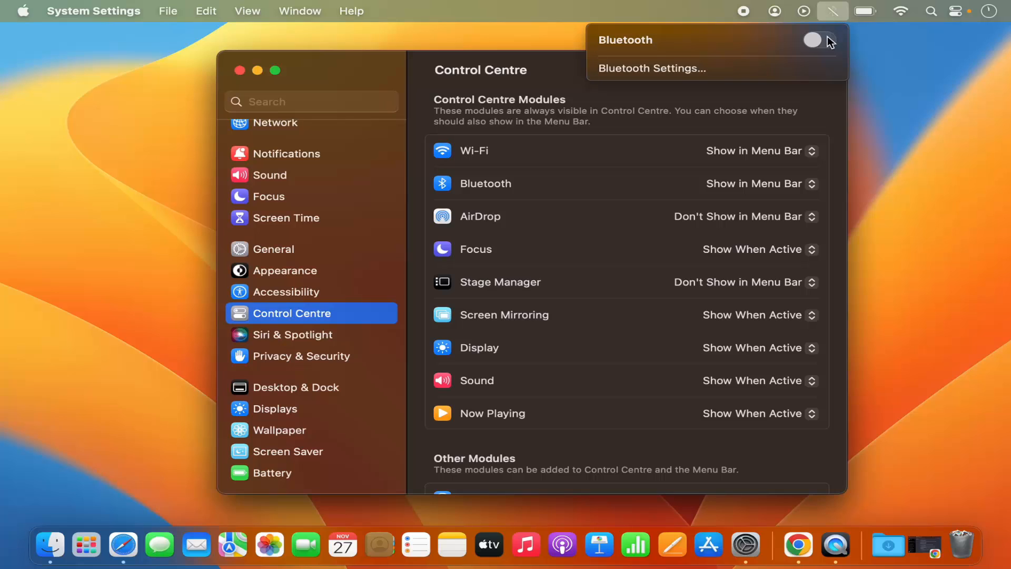
pyautogui.click(815, 41)
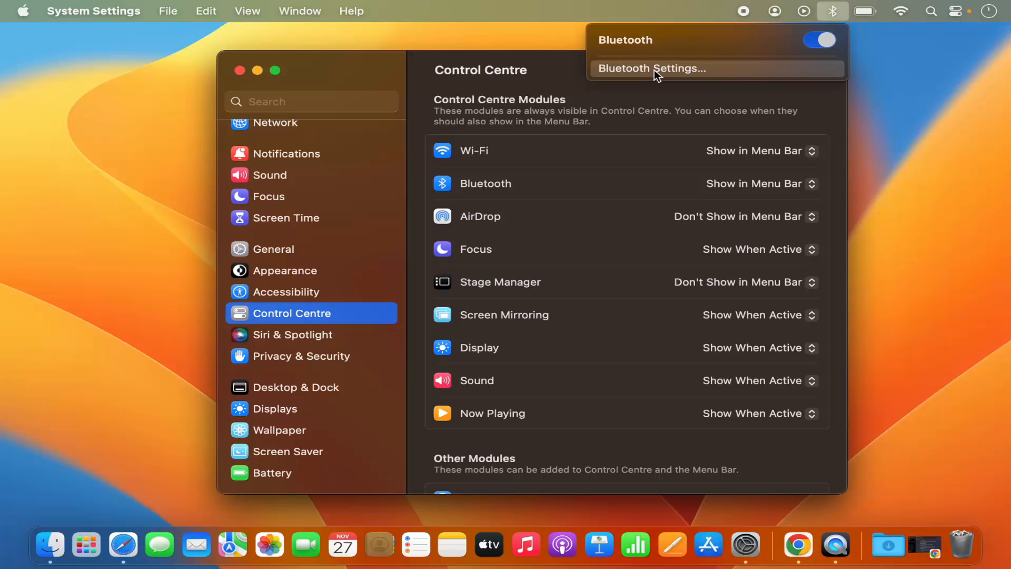
pyautogui.click(651, 68)
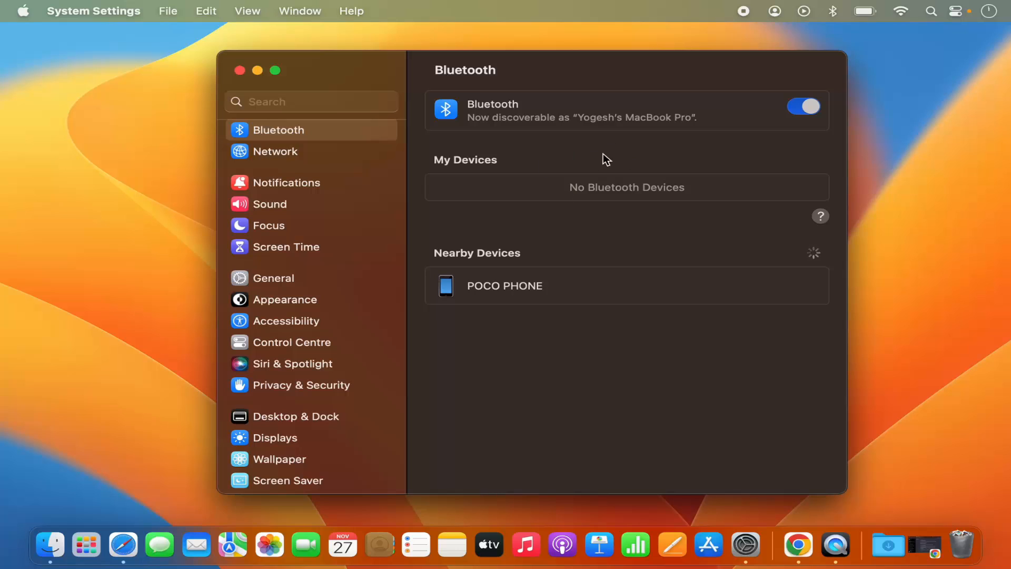
pyautogui.moveTo(553, 258)
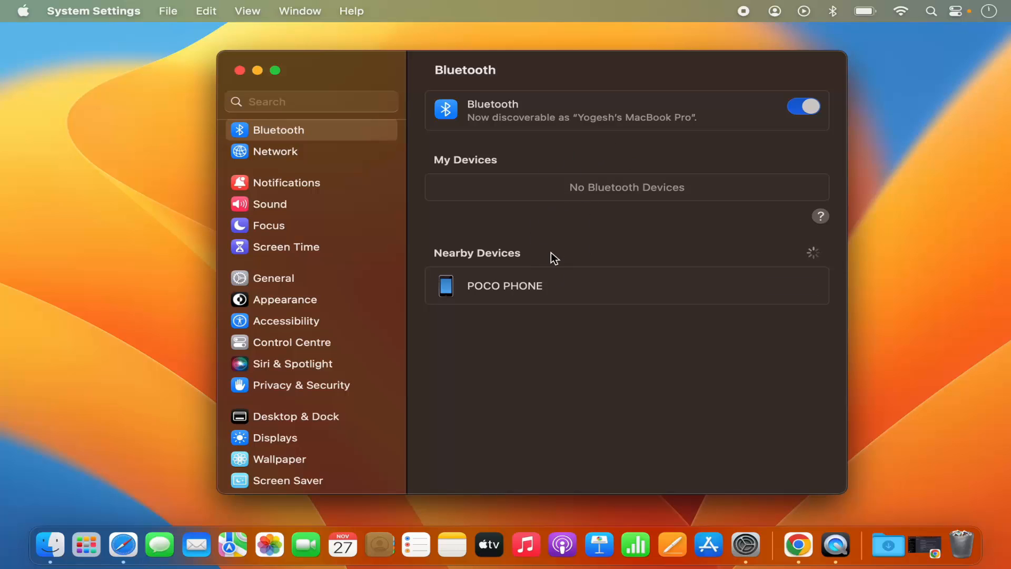
pyautogui.moveTo(316, 368)
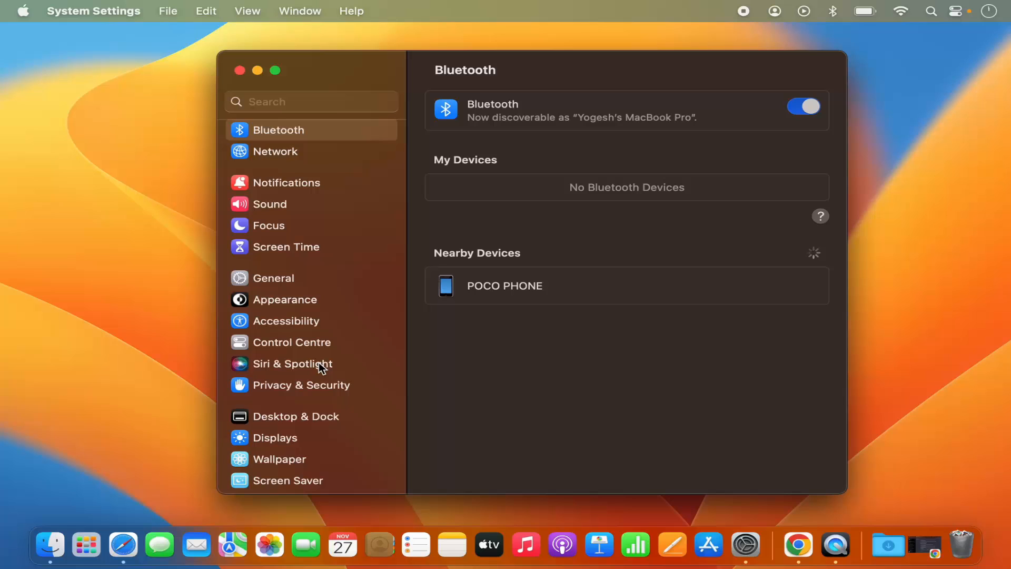
pyautogui.click(291, 341)
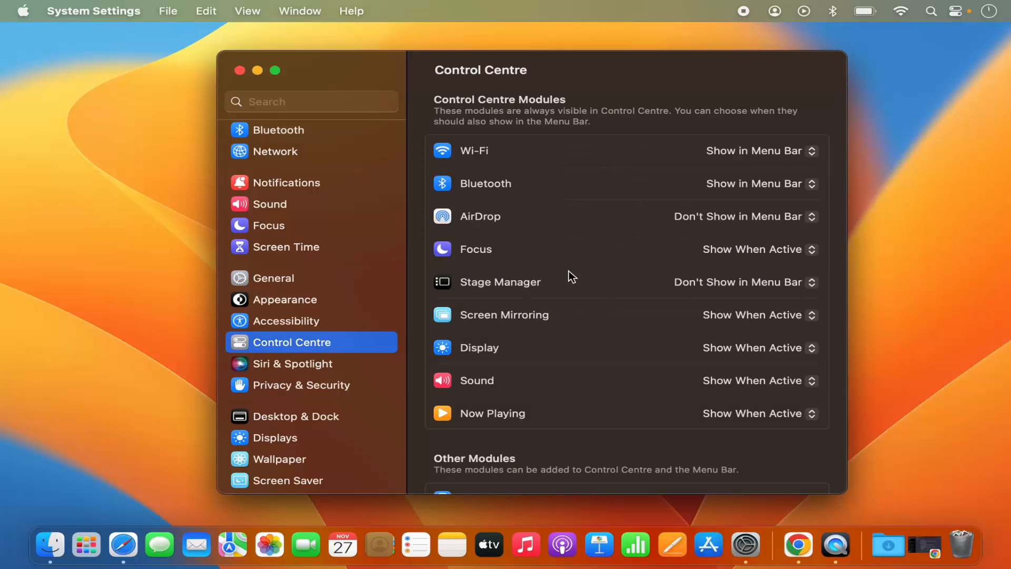
pyautogui.moveTo(523, 231)
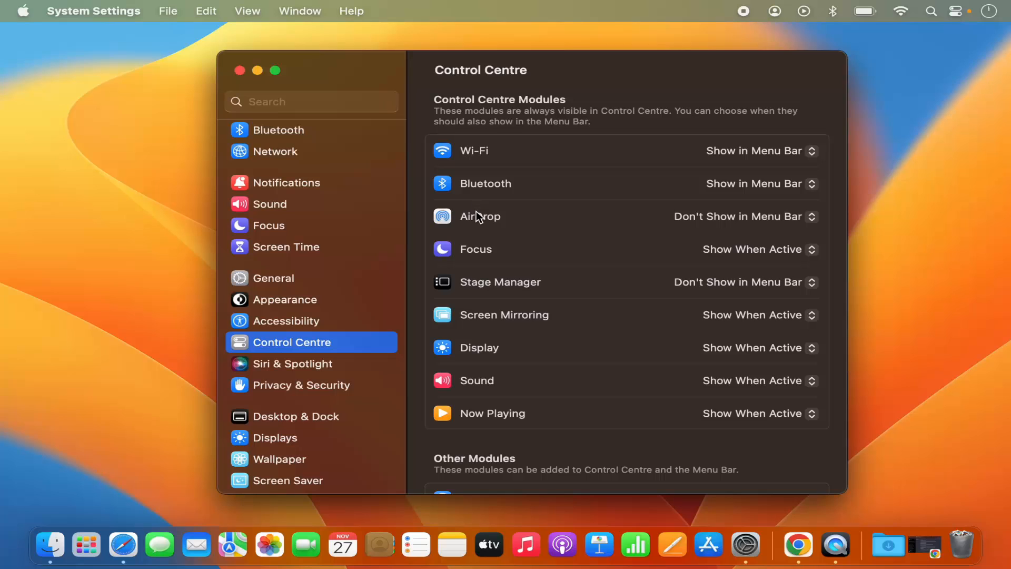
pyautogui.moveTo(538, 202)
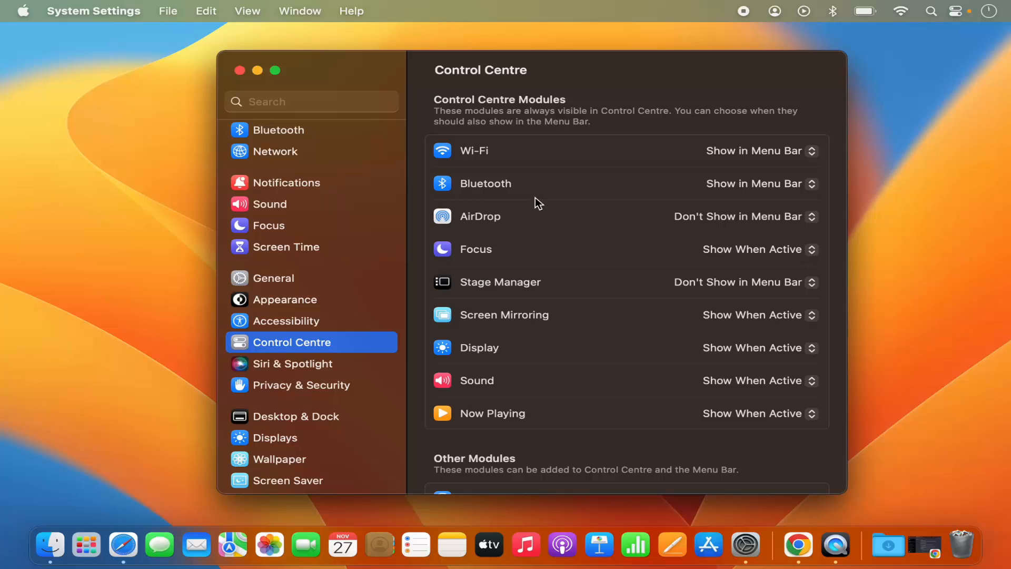
pyautogui.moveTo(538, 274)
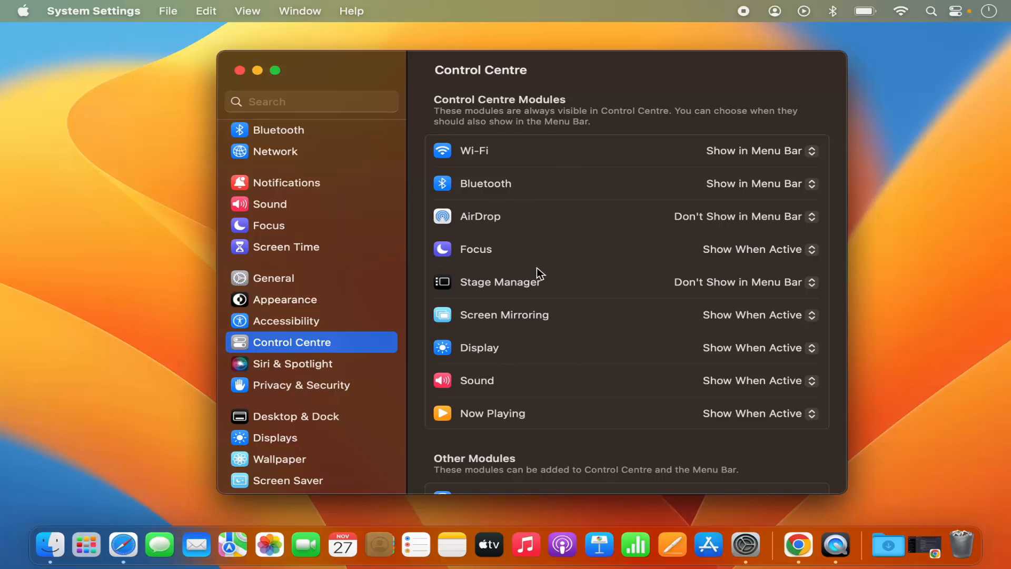
pyautogui.scroll(-3)
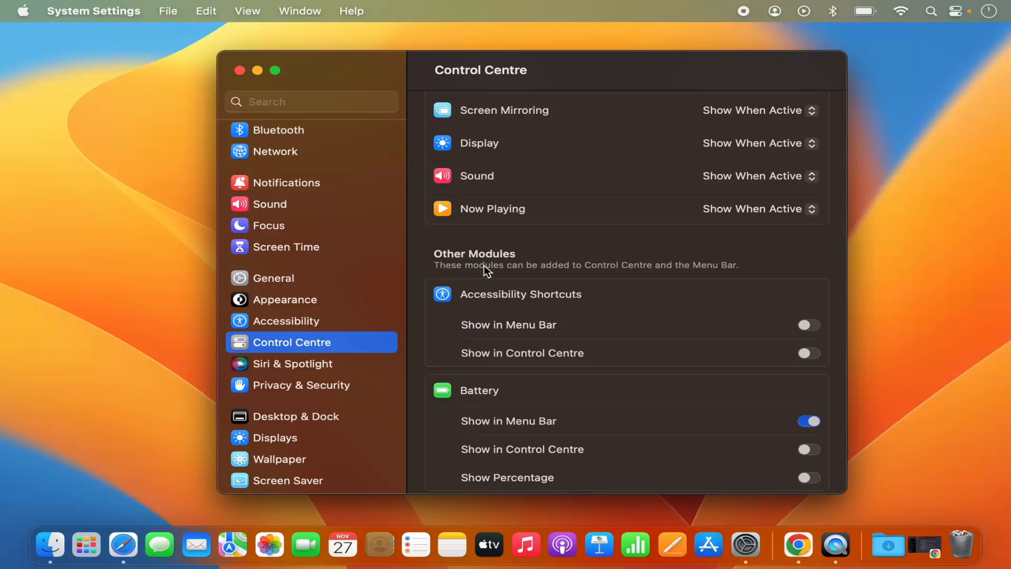
pyautogui.moveTo(532, 303)
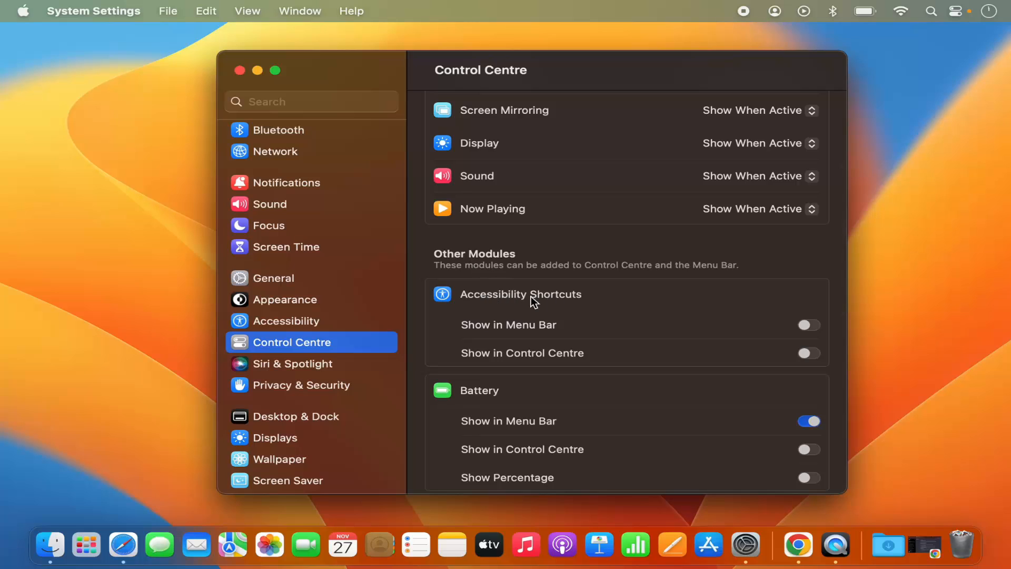
pyautogui.moveTo(815, 330)
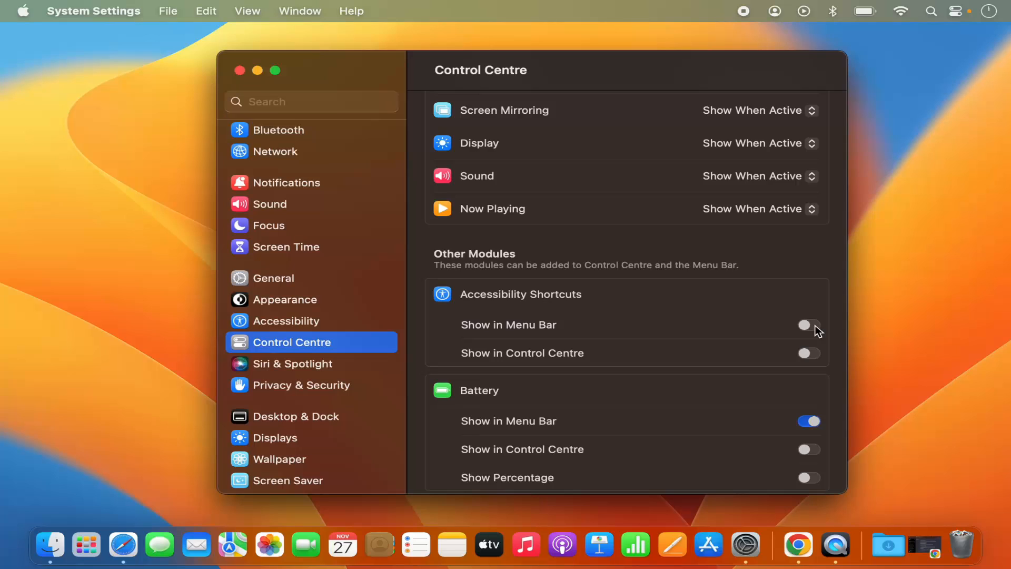
pyautogui.click(808, 324)
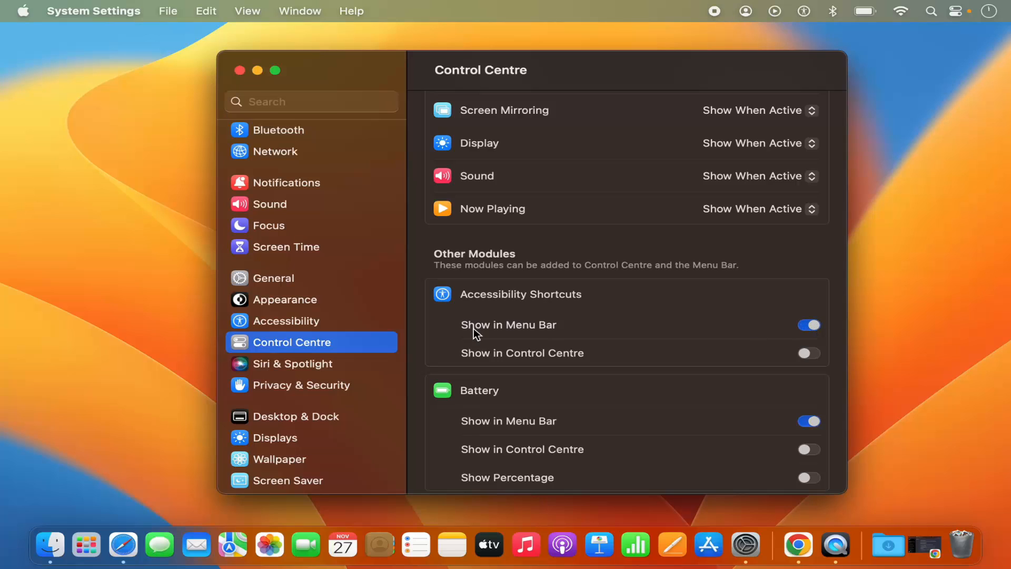
pyautogui.moveTo(854, 55)
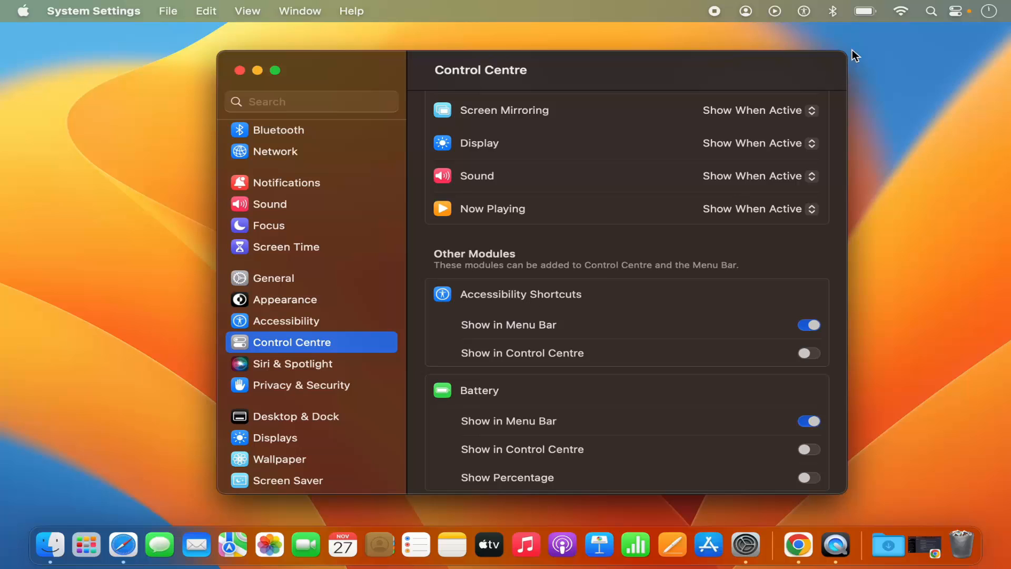
pyautogui.moveTo(810, 97)
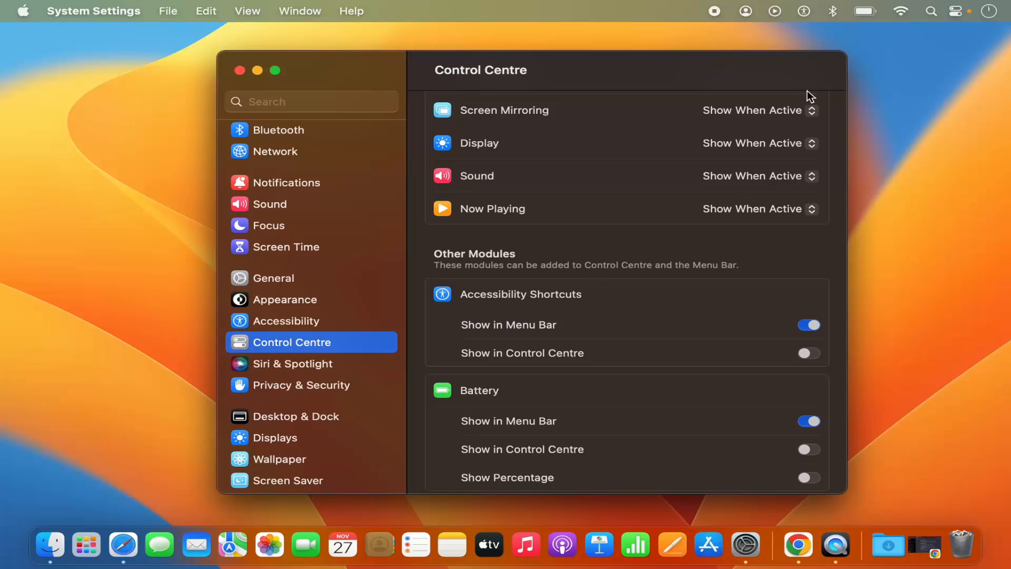
pyautogui.click(807, 324)
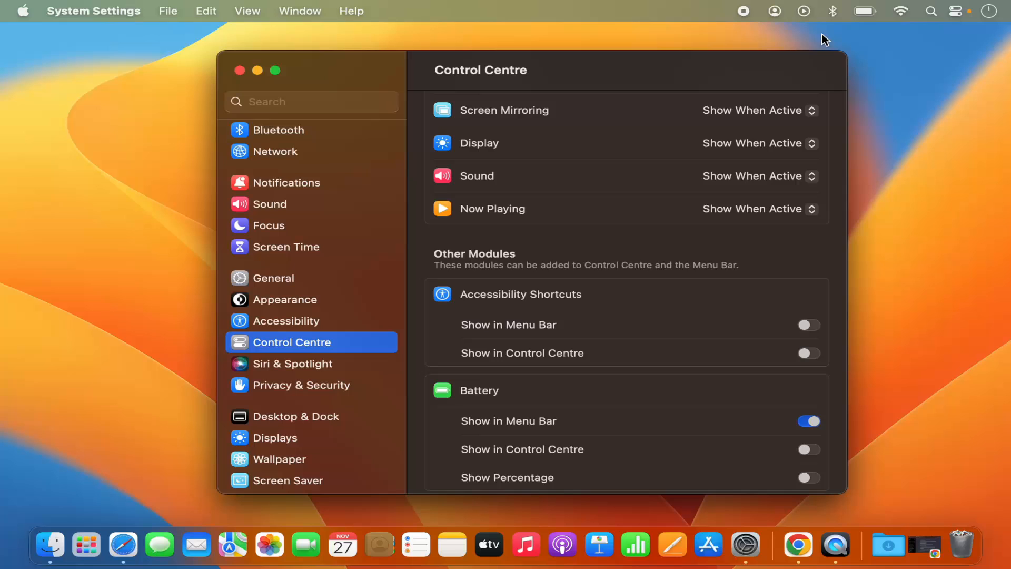
pyautogui.scroll(-3)
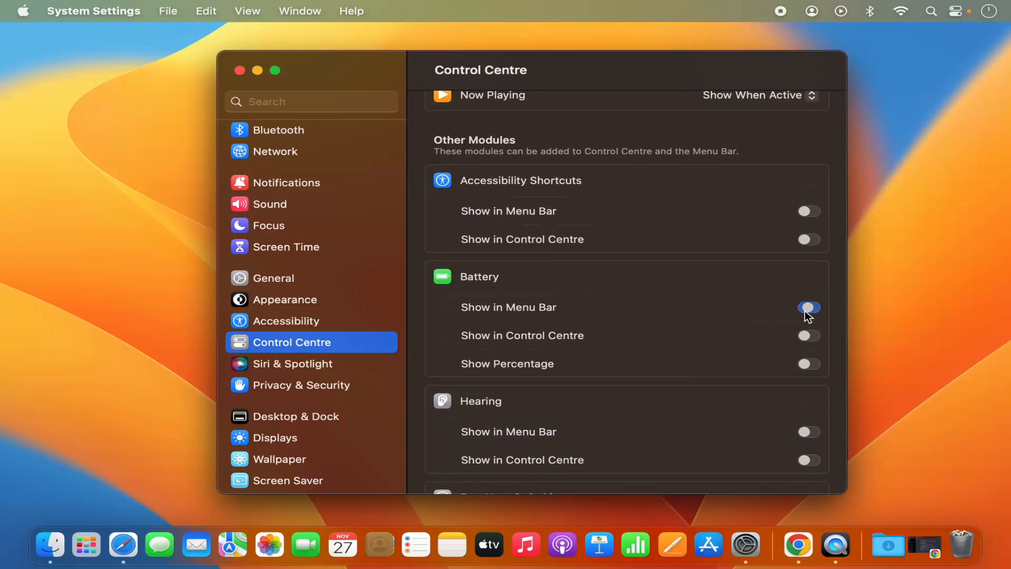
pyautogui.click(808, 306)
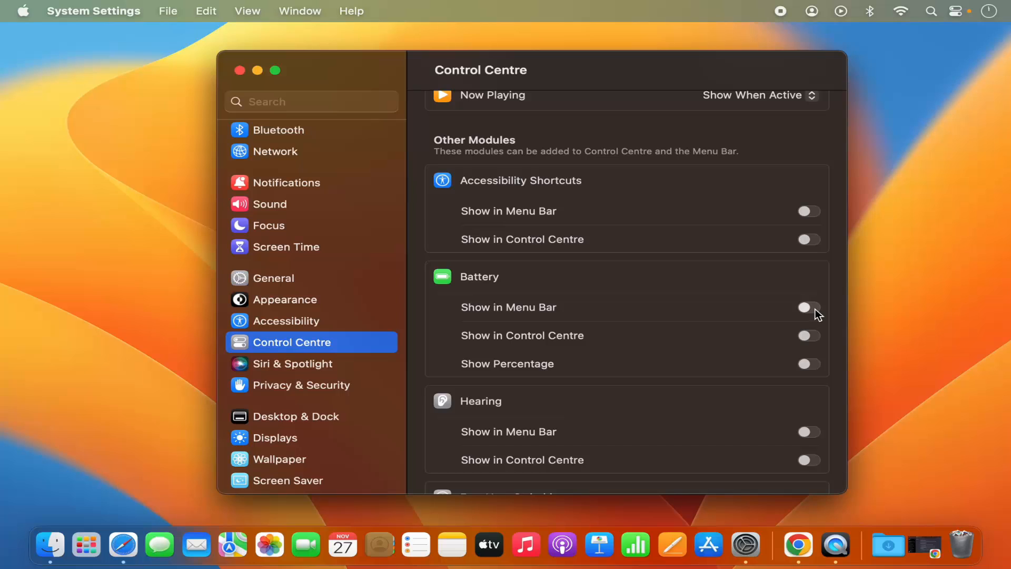
pyautogui.click(808, 306)
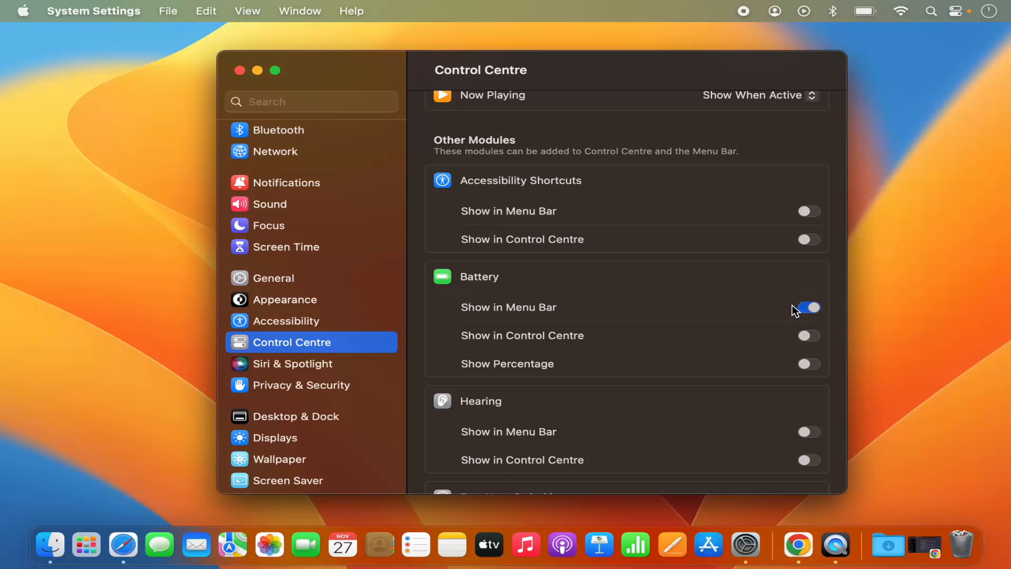
pyautogui.scroll(-3)
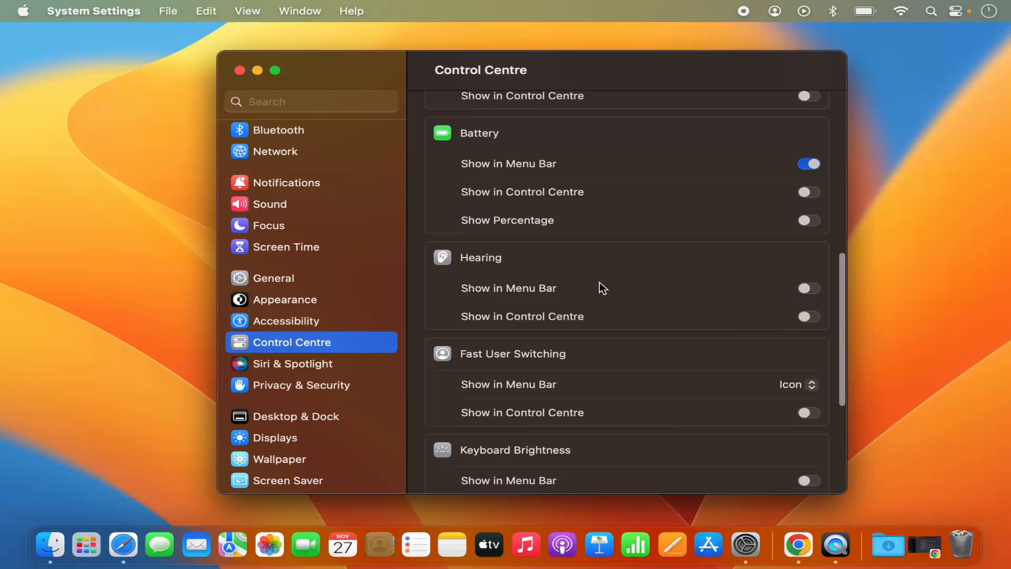
pyautogui.moveTo(496, 264)
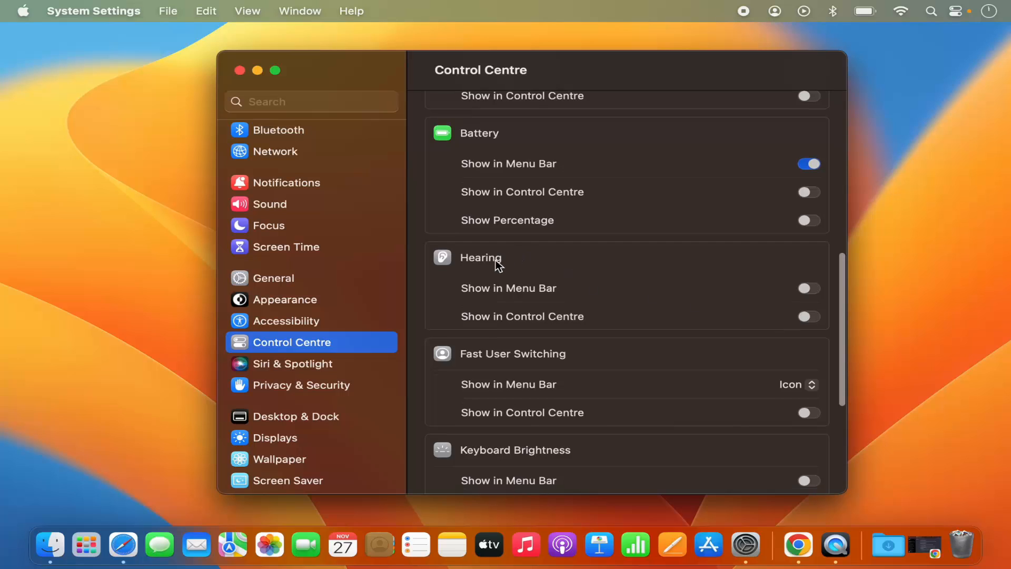
pyautogui.scroll(-3)
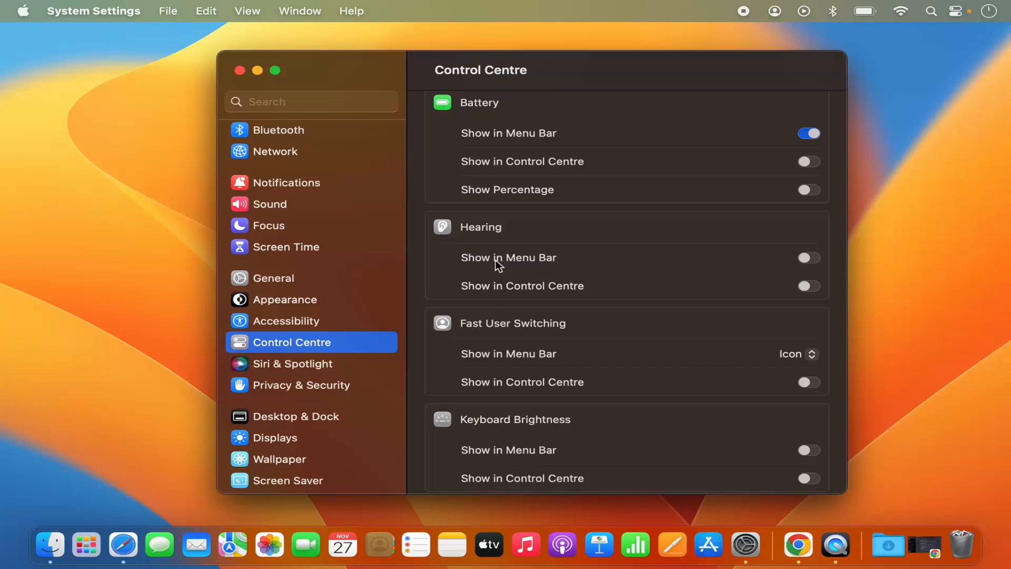
pyautogui.scroll(-3)
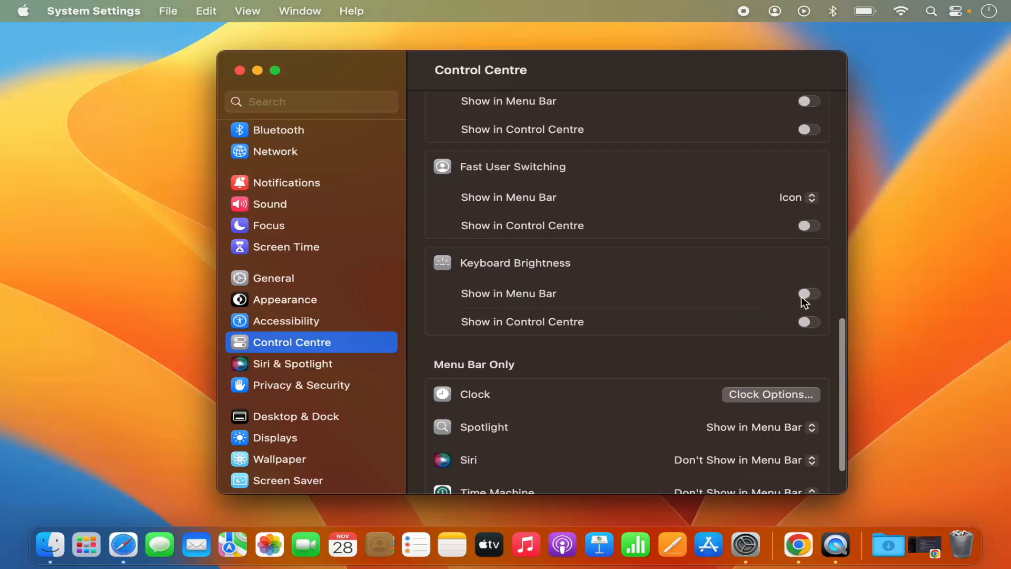
pyautogui.click(808, 294)
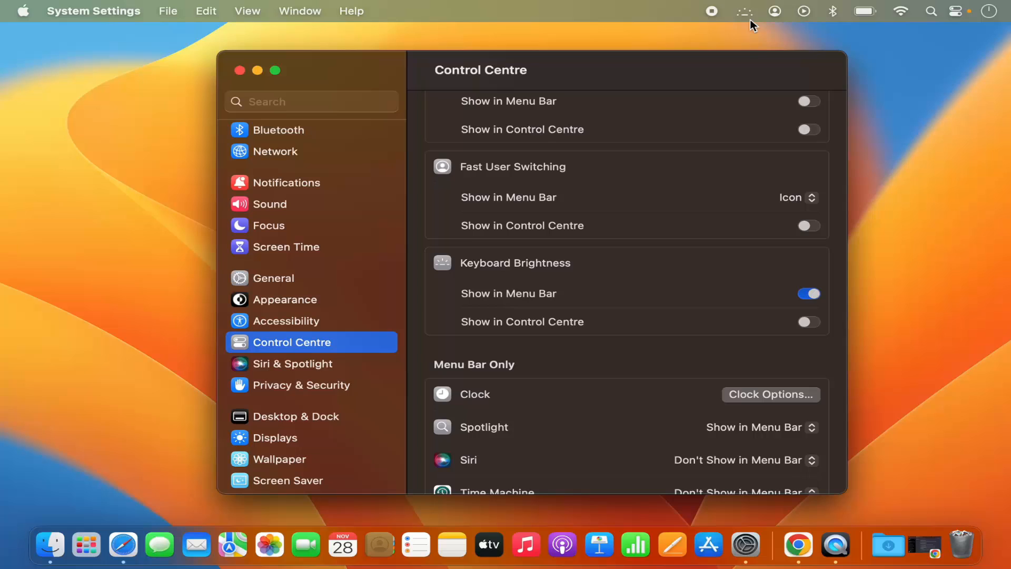
pyautogui.click(807, 294)
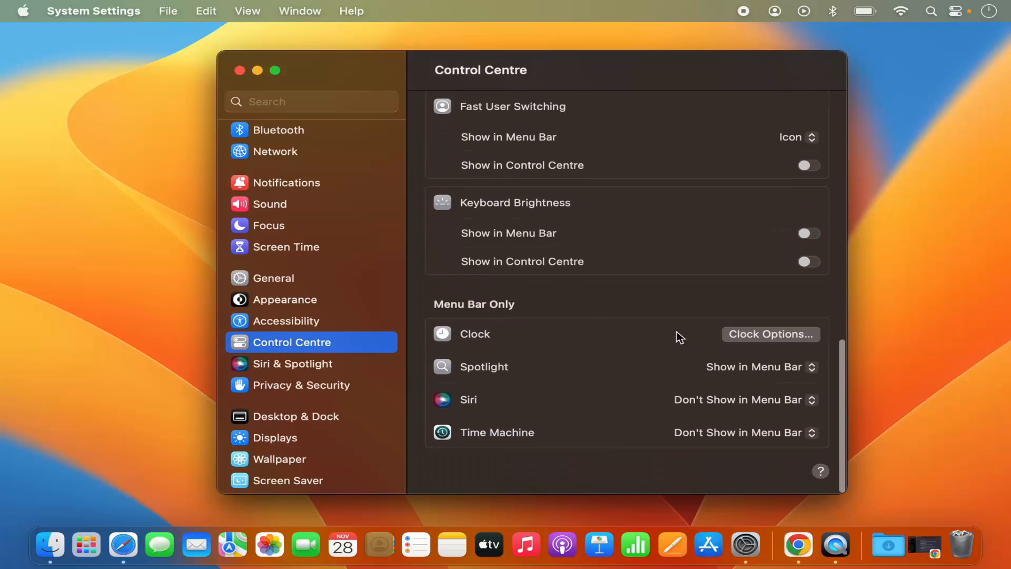
pyautogui.moveTo(486, 312)
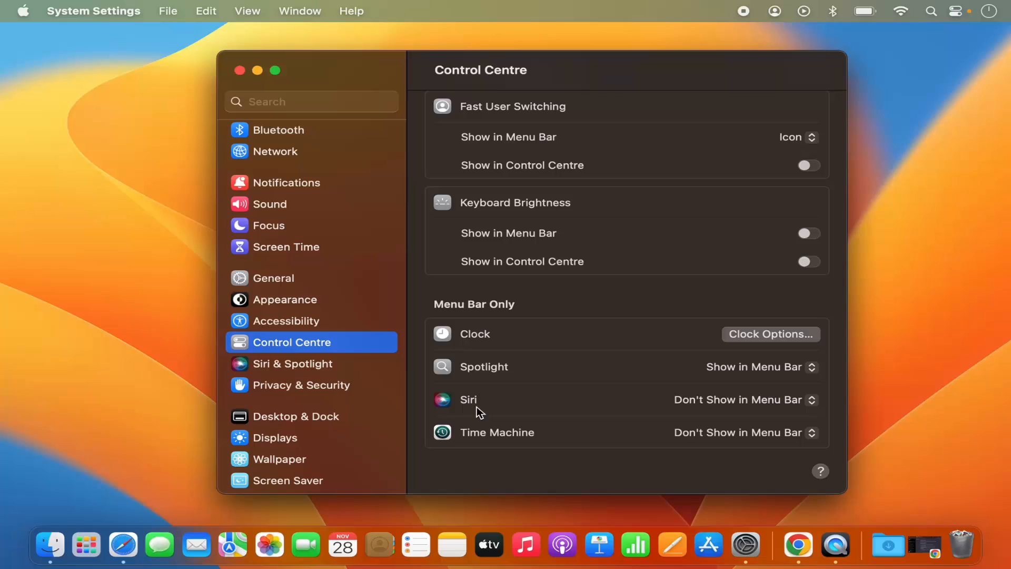
pyautogui.moveTo(501, 444)
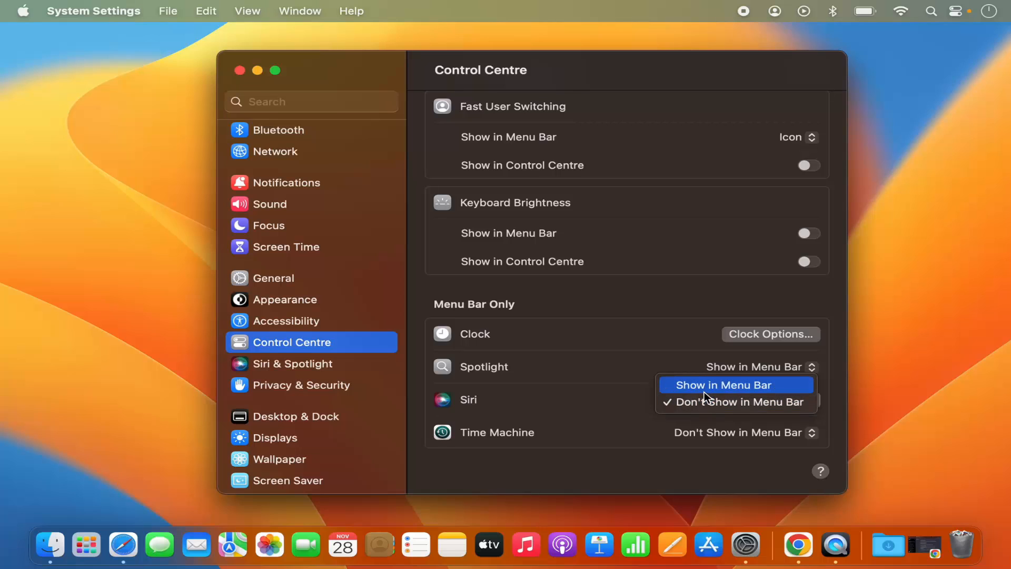
pyautogui.click(722, 385)
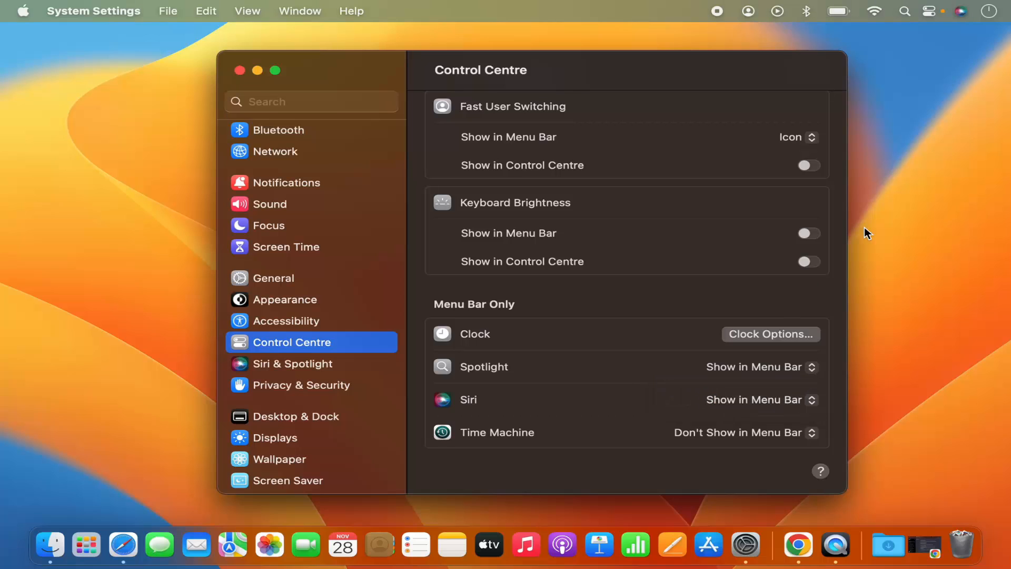
pyautogui.moveTo(784, 387)
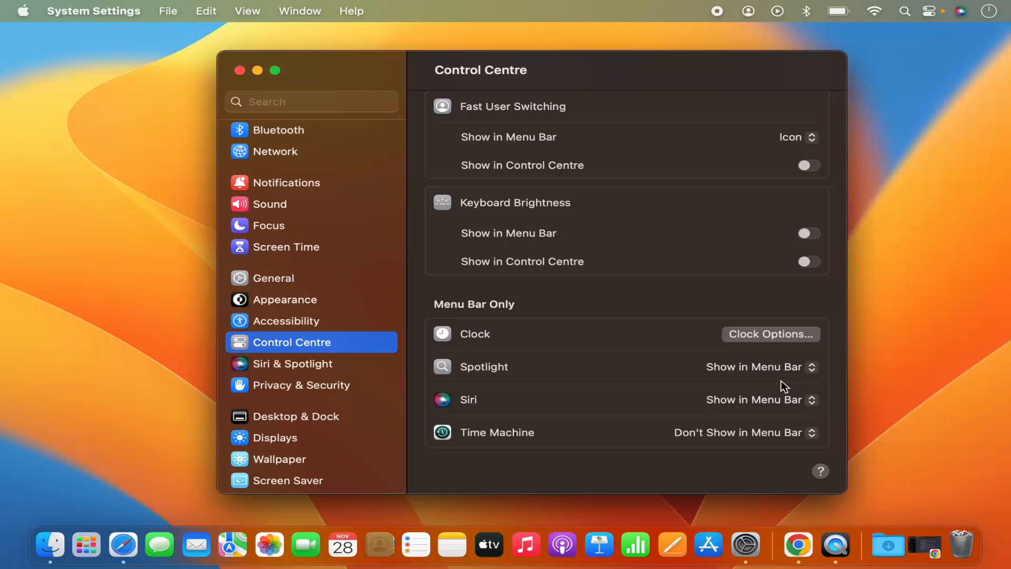
pyautogui.click(760, 399)
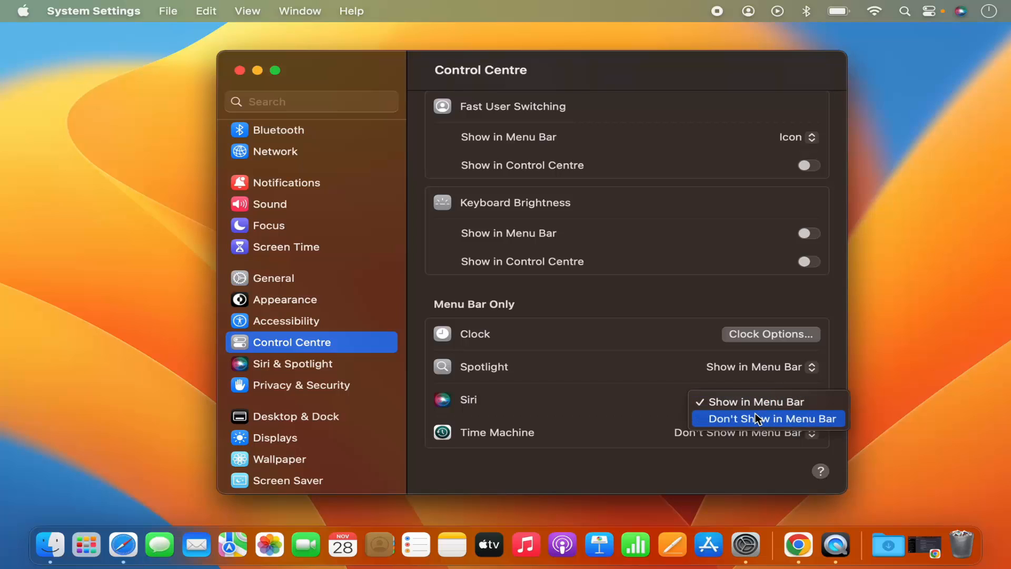
pyautogui.click(767, 418)
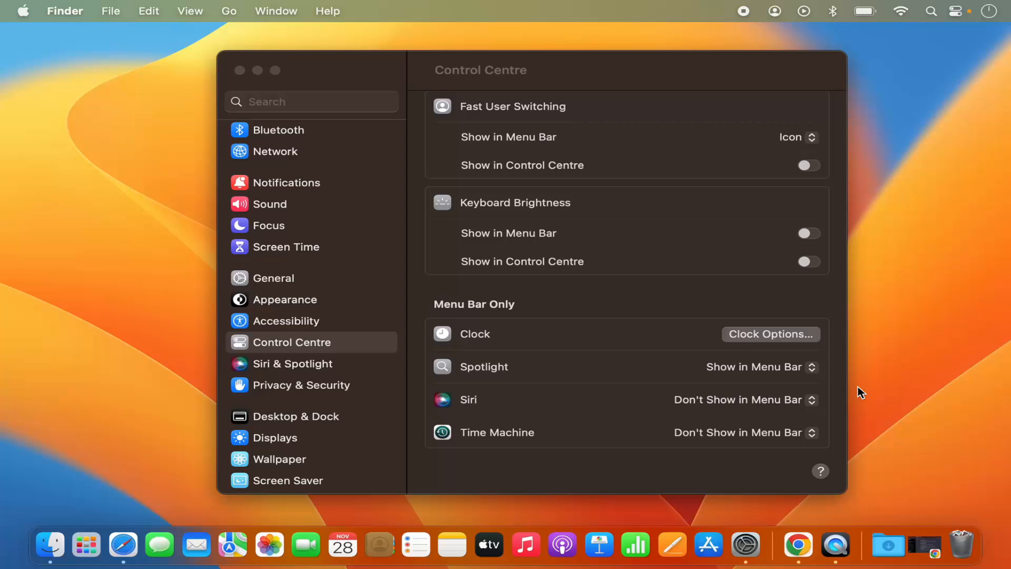
pyautogui.moveTo(860, 390)
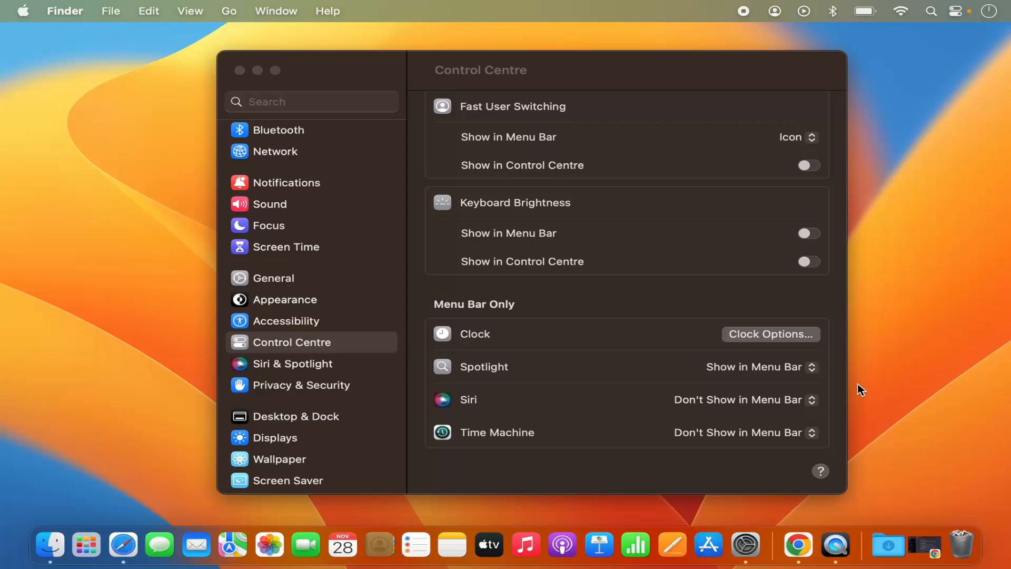